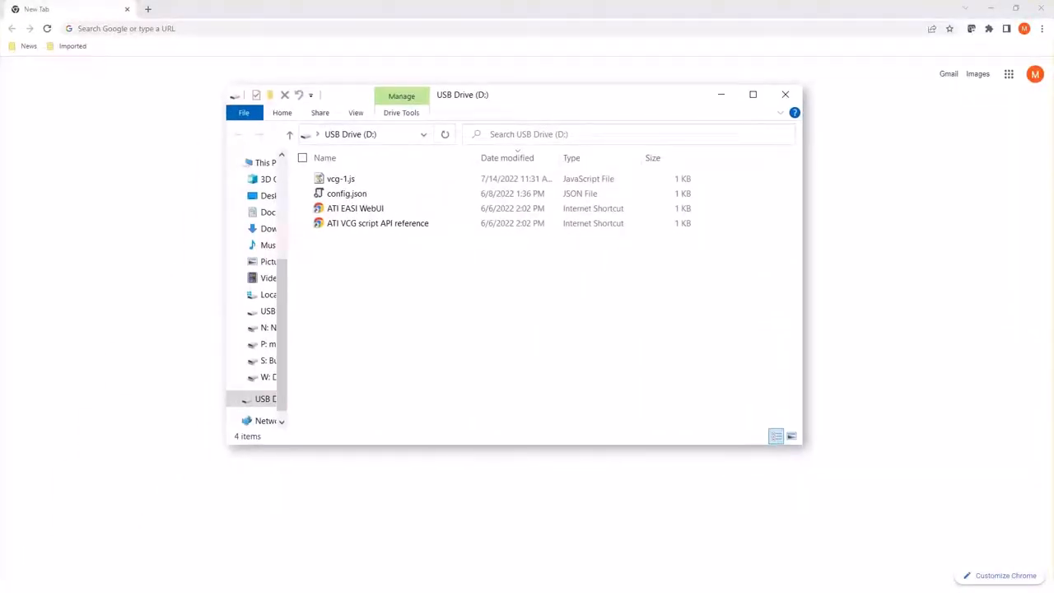
pyautogui.moveTo(319, 336)
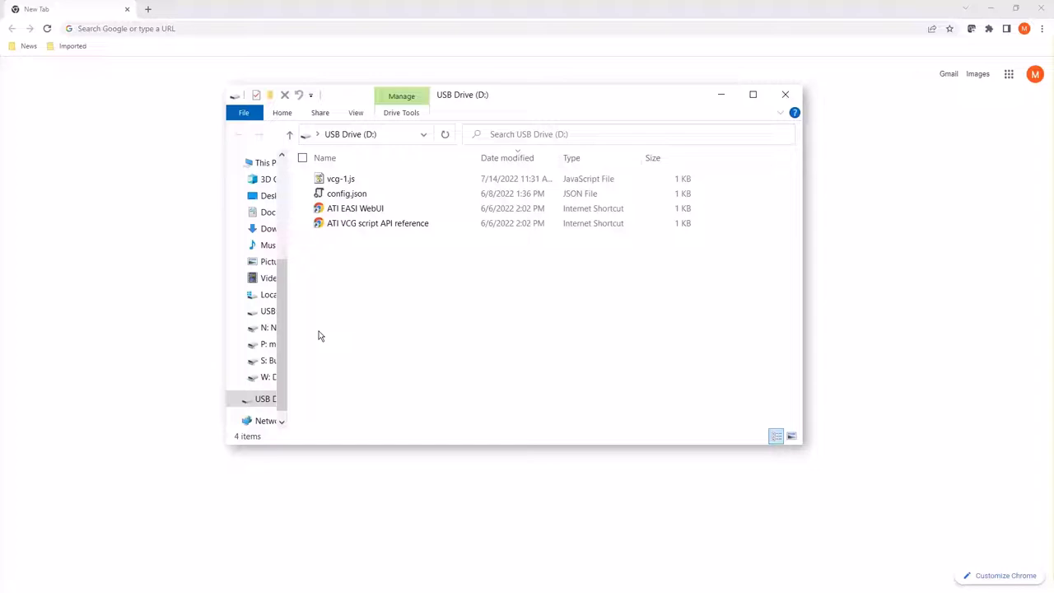
pyautogui.moveTo(362, 224)
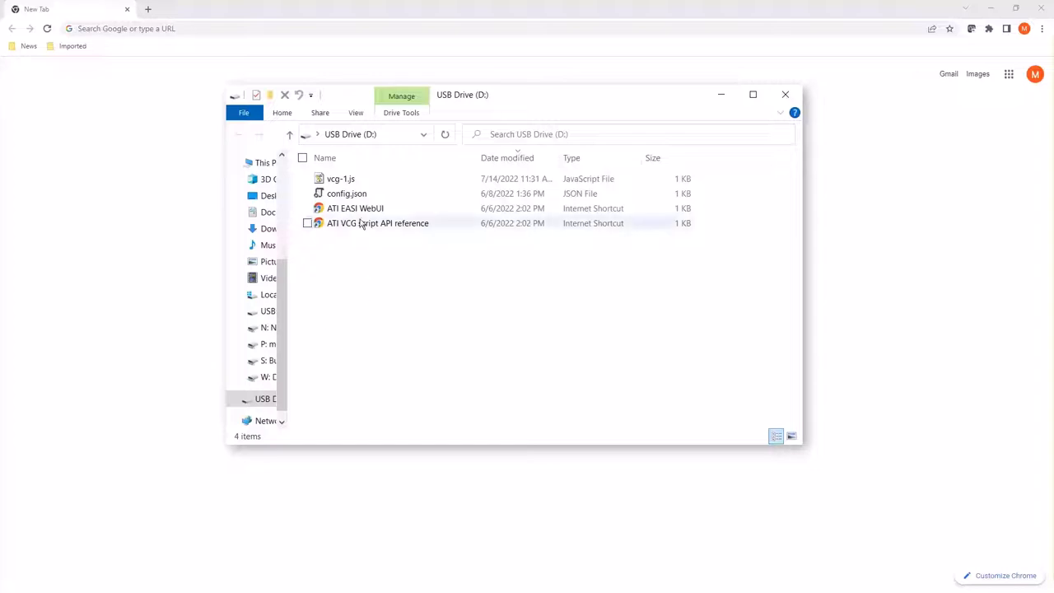
# Launch the ATI EASI WebUI and script API reference shortcuts from the USB Drive (D:)
pyautogui.click(356, 207)
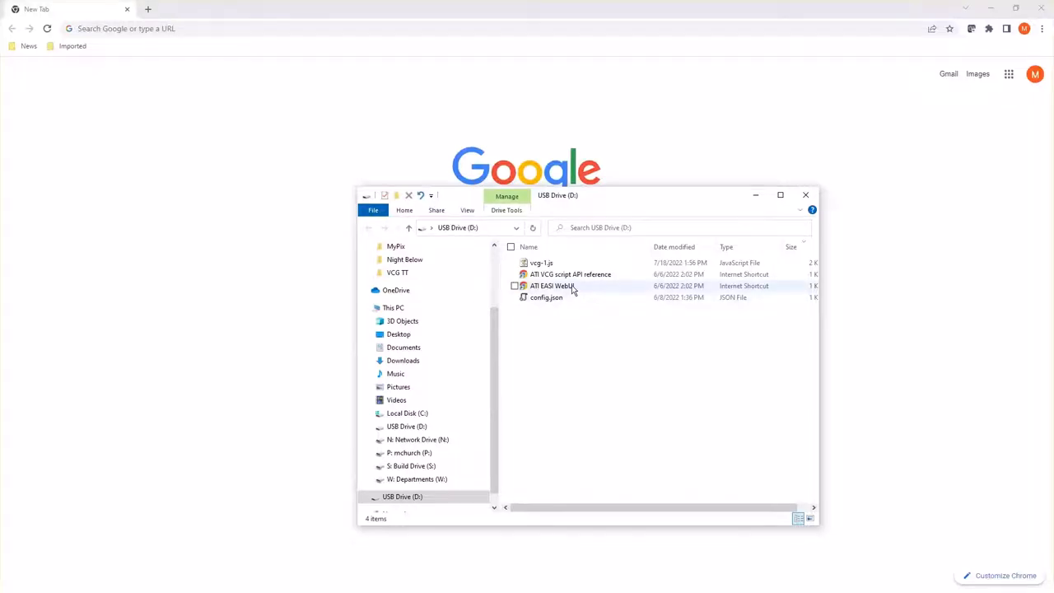
pyautogui.doubleClick(551, 286)
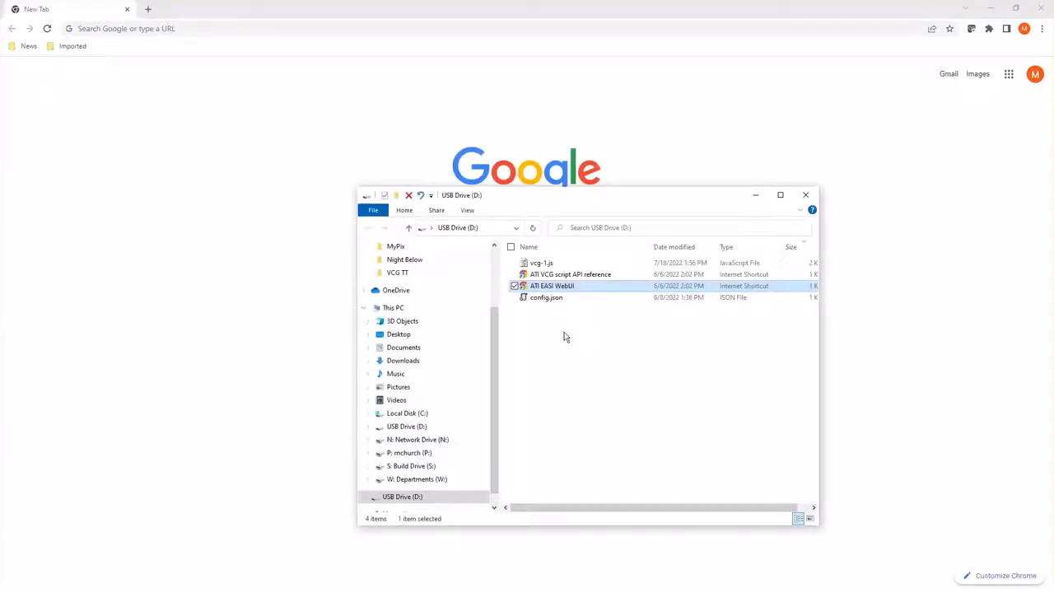
pyautogui.click(569, 273)
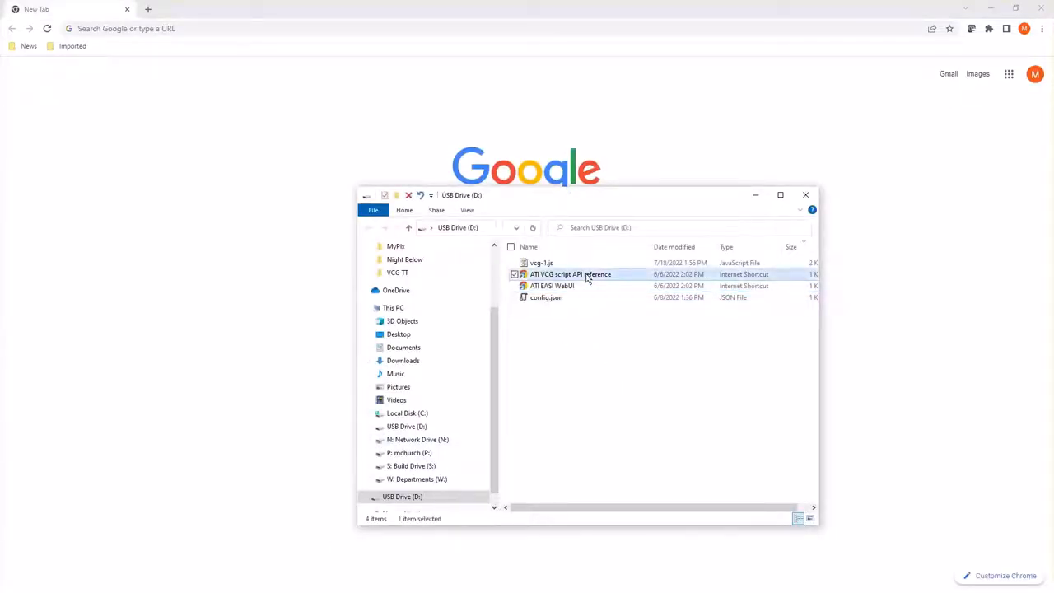
pyautogui.doubleClick(570, 273)
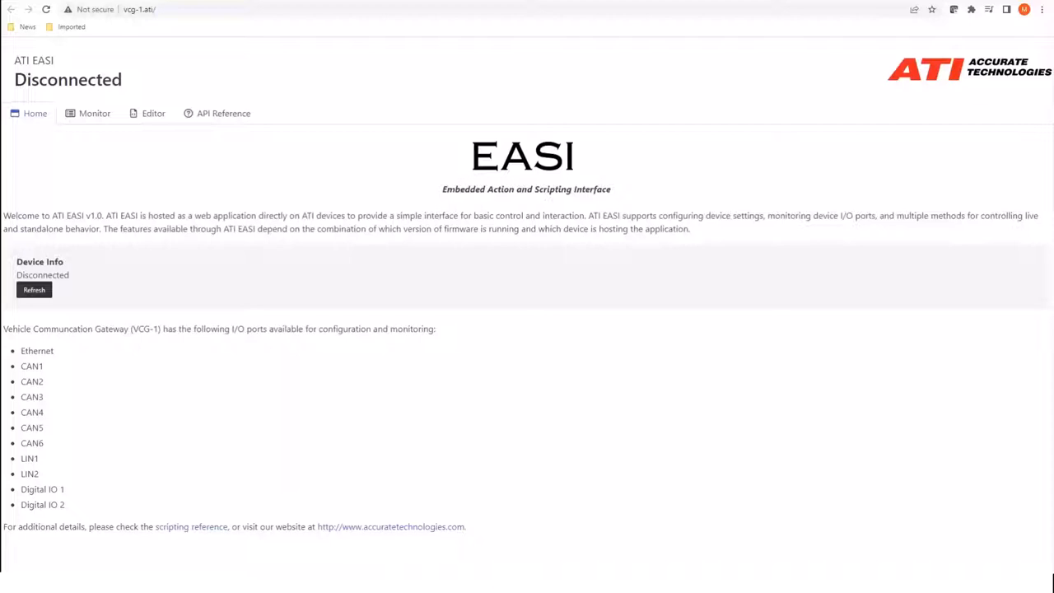
# Refresh Device Info until Connected shows serial 112600106, then highlight the I/O ports sentence
pyautogui.click(32, 290)
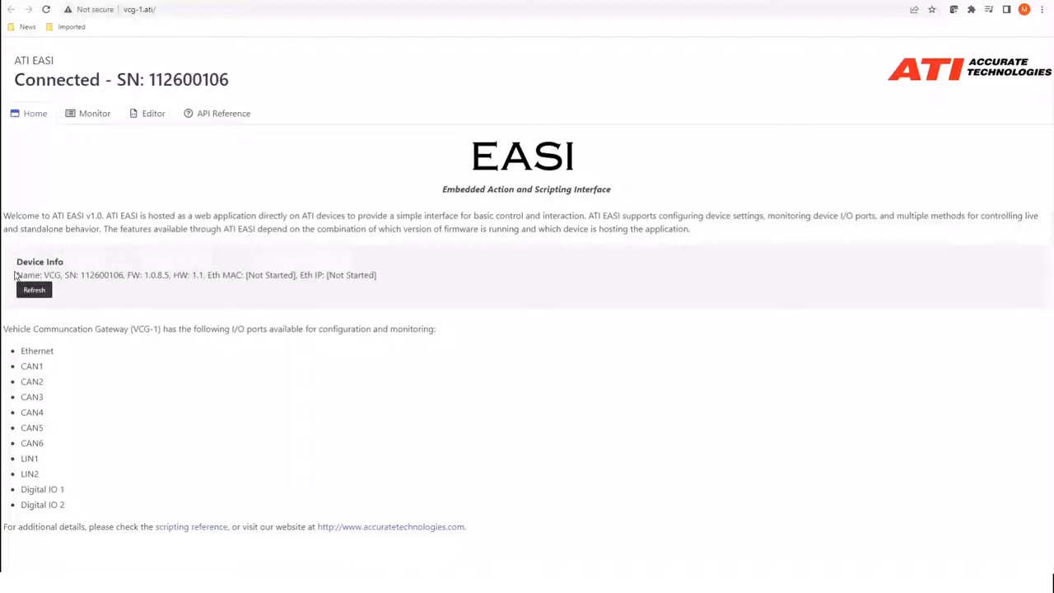
pyautogui.doubleClick(28, 274)
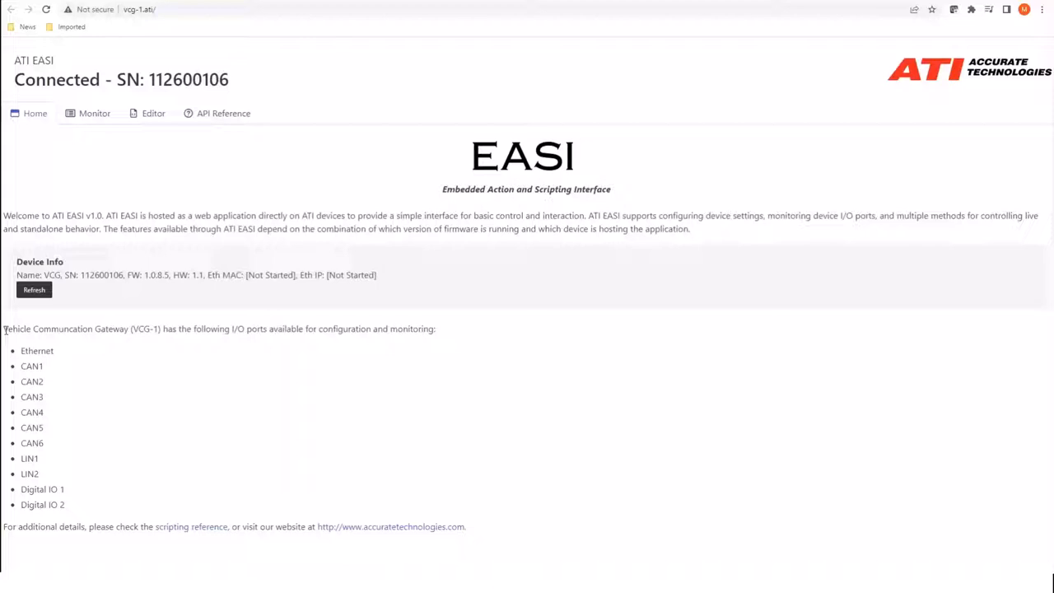
pyautogui.moveTo(3, 329); pyautogui.dragTo(316, 329)
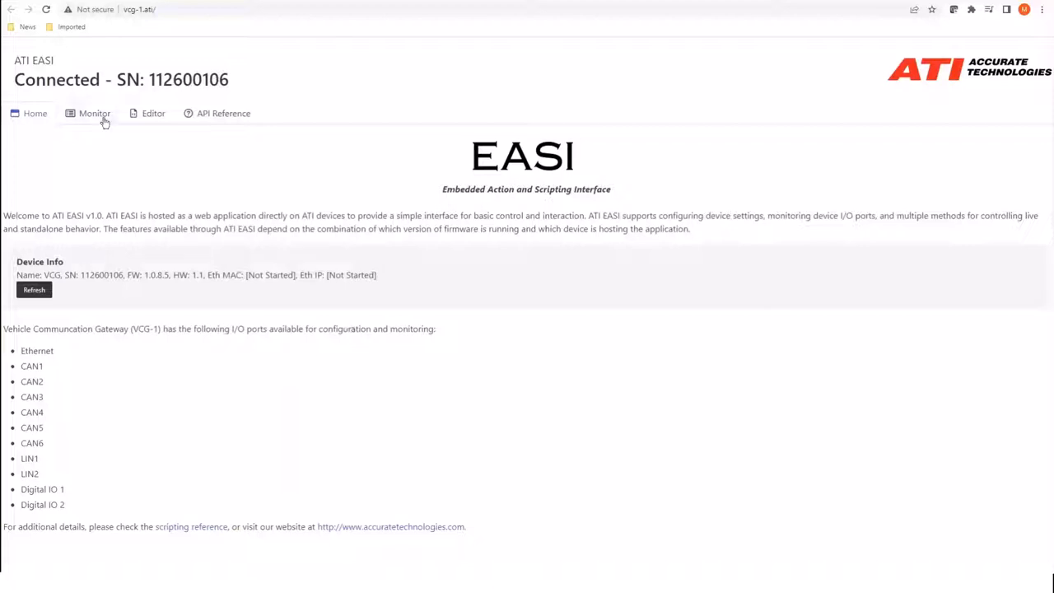
# Save the live CAN2 TX monitor log, view the downloaded file, then clear the captured messages
pyautogui.click(94, 112)
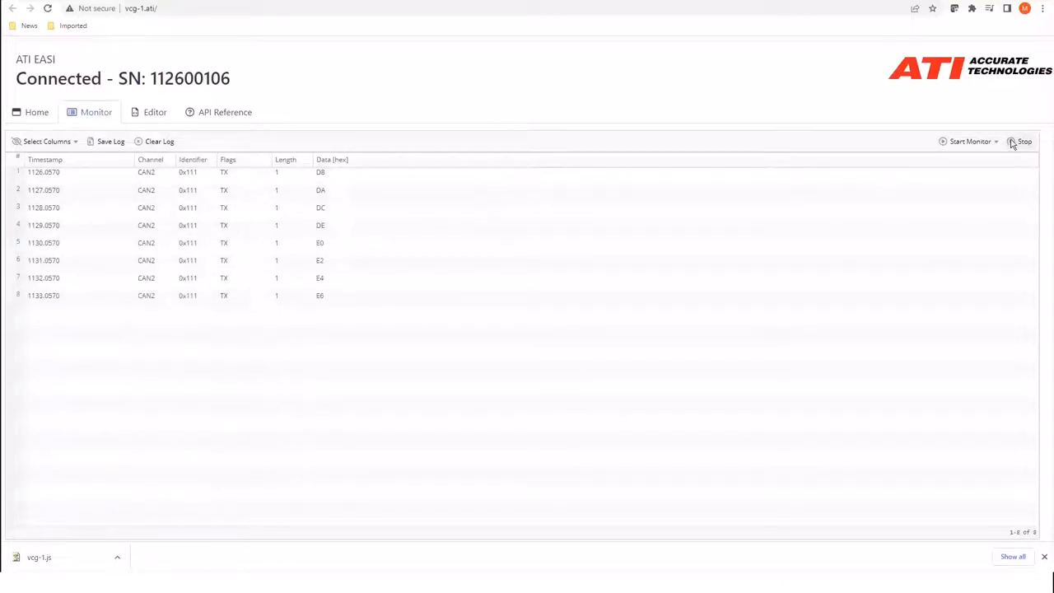
pyautogui.click(110, 142)
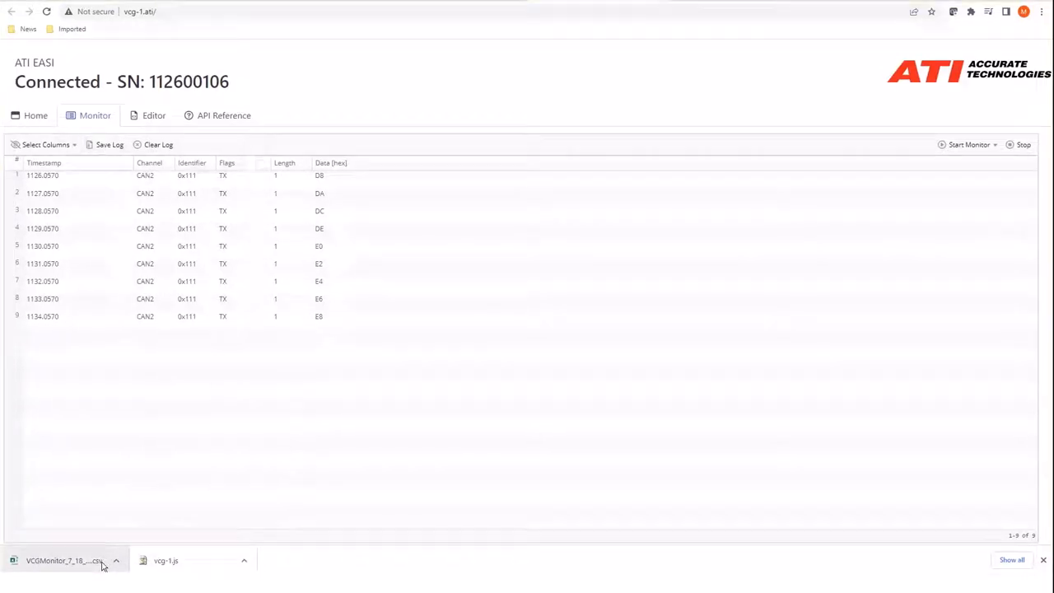
pyautogui.click(115, 560)
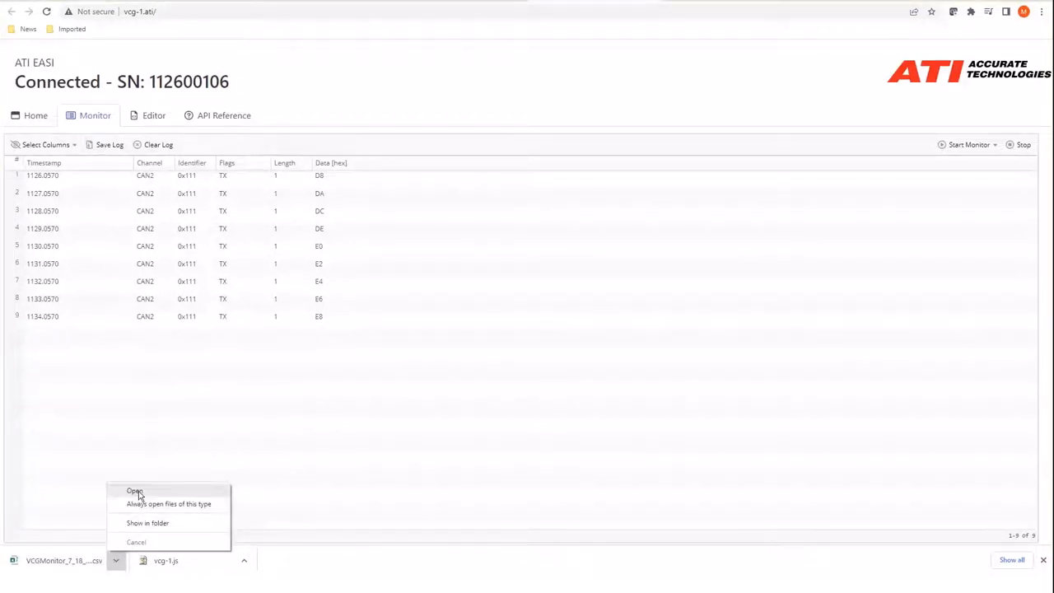
pyautogui.click(135, 491)
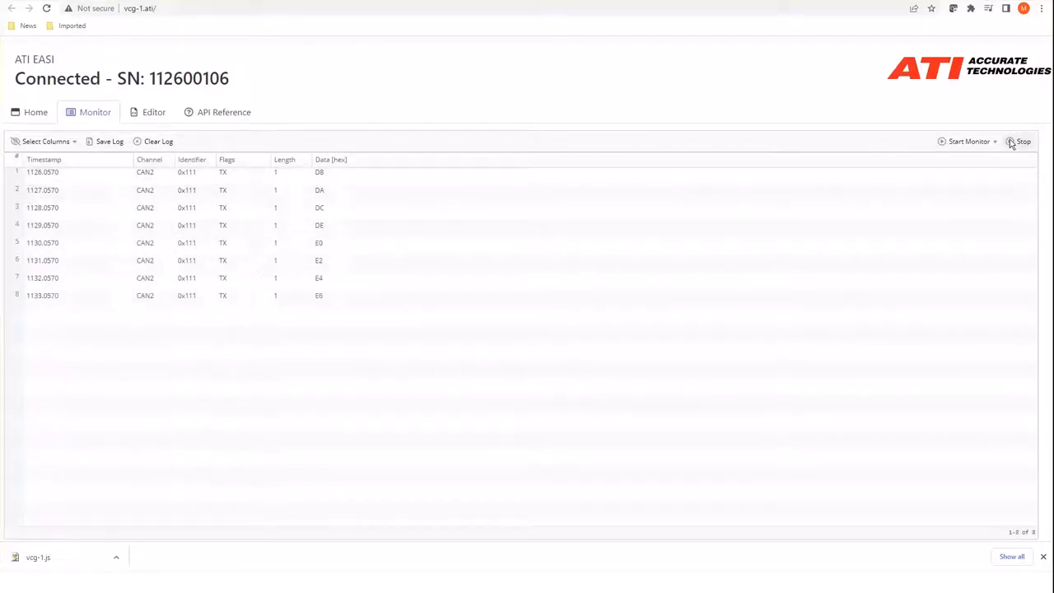
pyautogui.click(158, 141)
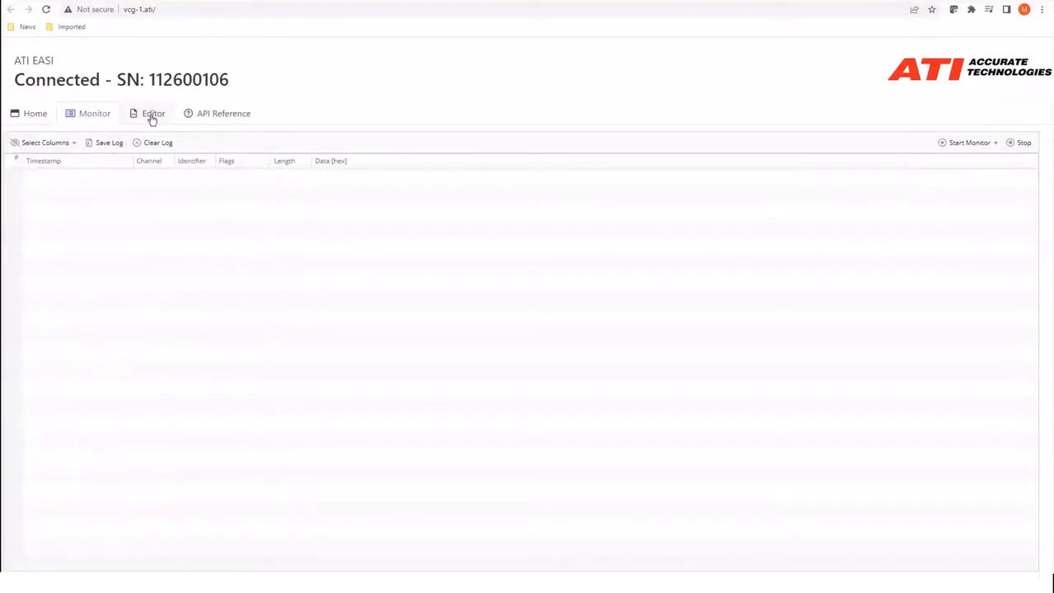
# Edit the script in the editor and save it to the device under the 'can' file name
pyautogui.click(152, 112)
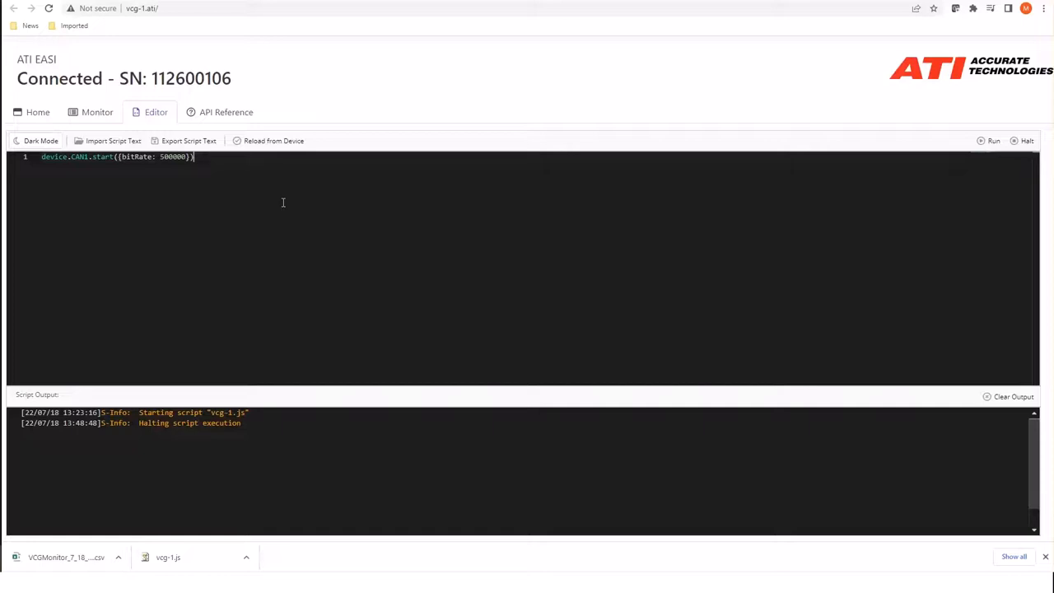
pyautogui.write('D')
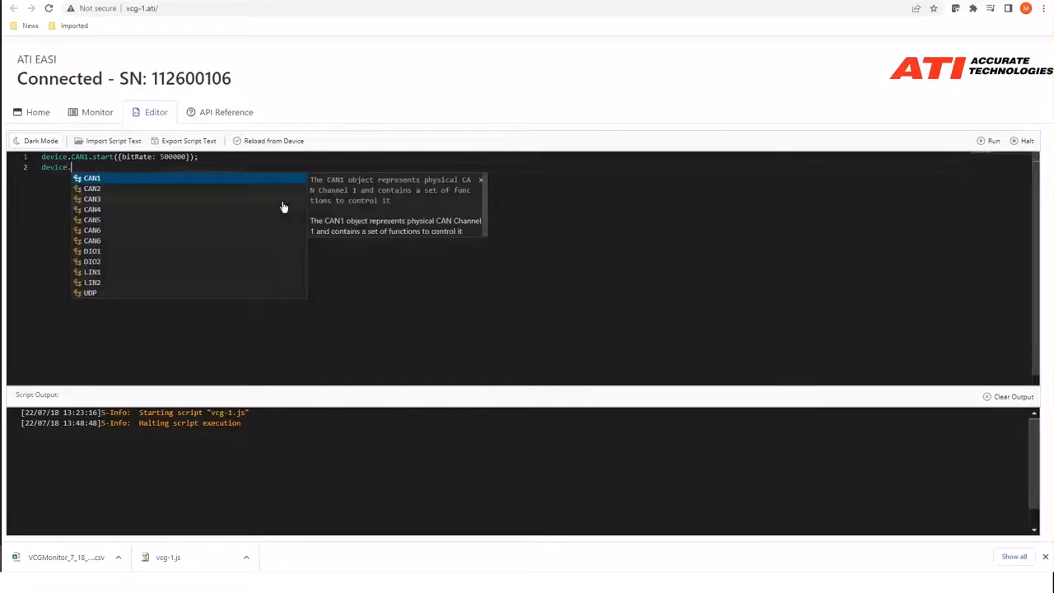
pyautogui.write('can')
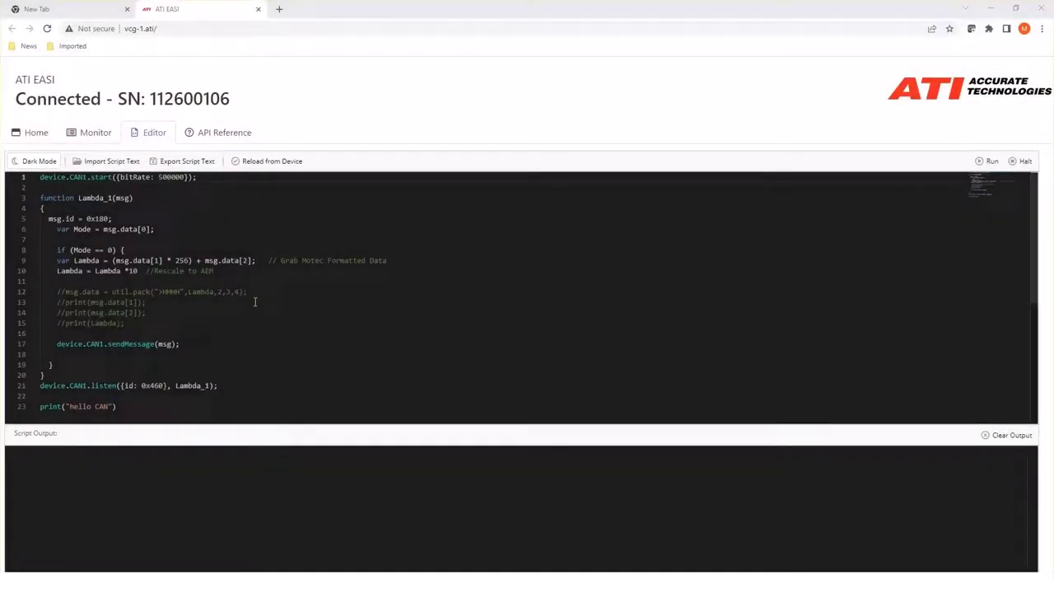
pyautogui.click(112, 161)
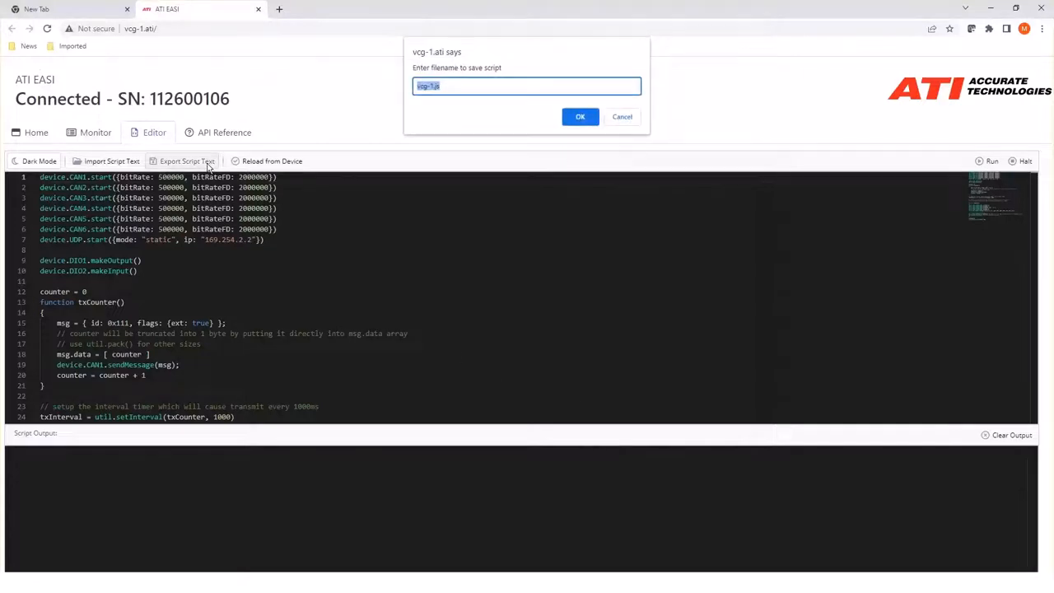
pyautogui.click(579, 115)
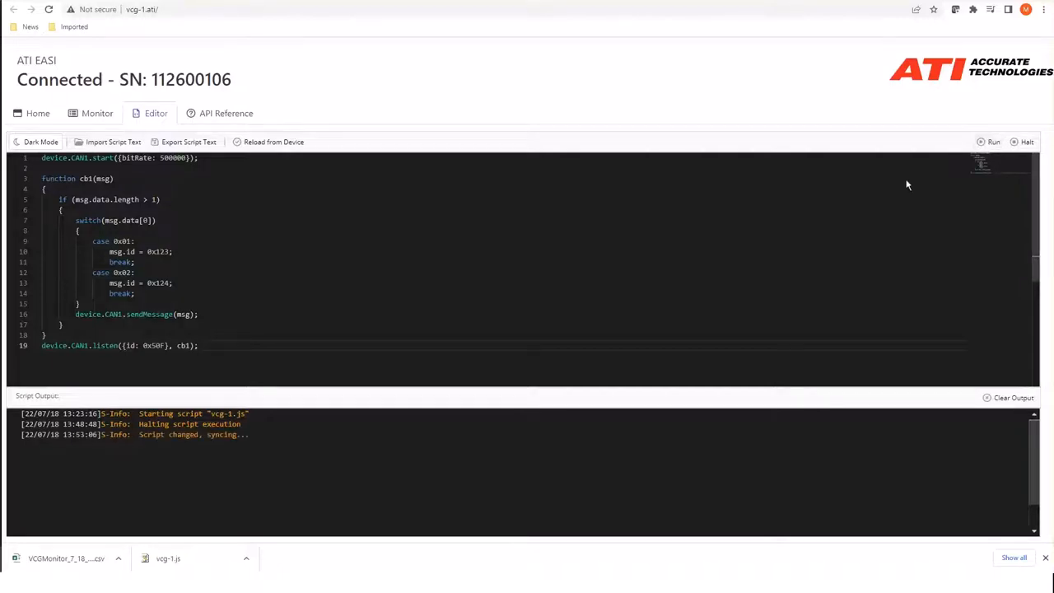
# Run the transmit-counter script twice, producing start messages and sendMessage TypeError lines
pyautogui.click(991, 141)
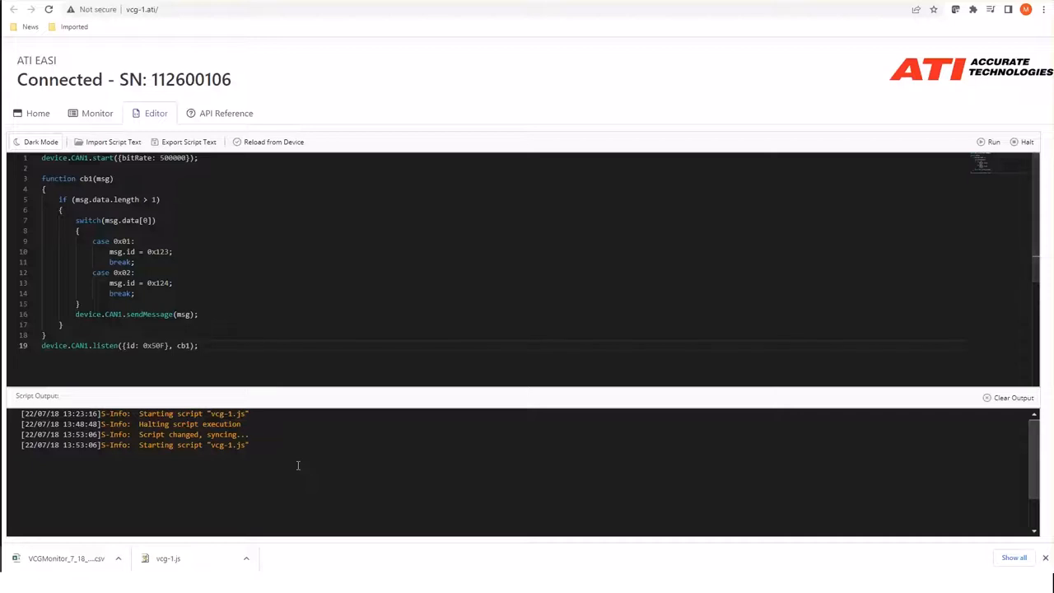
pyautogui.moveTo(280, 460)
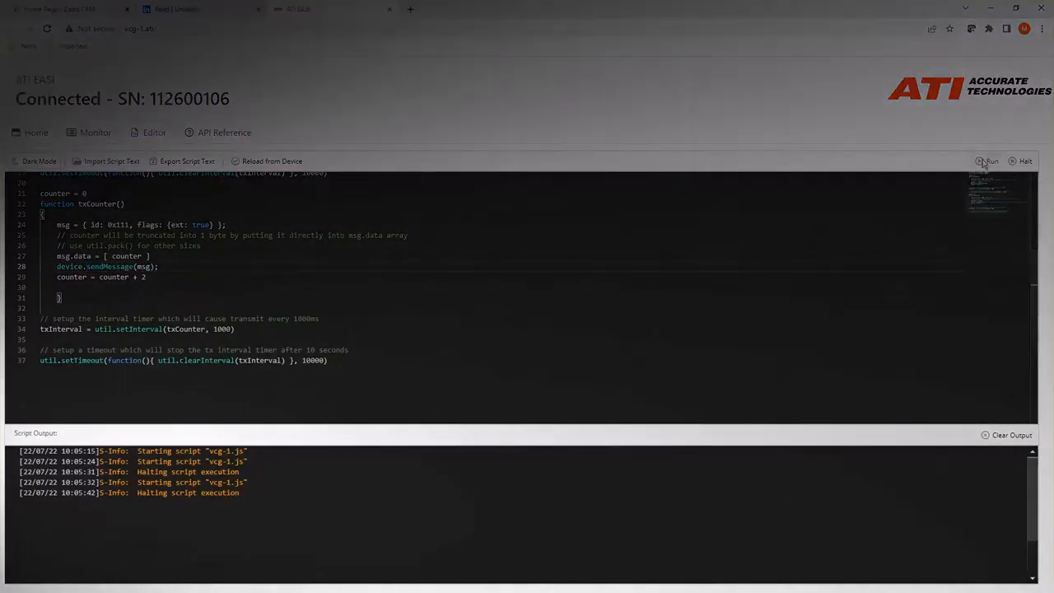
pyautogui.click(991, 161)
pyautogui.write('.CAN2')
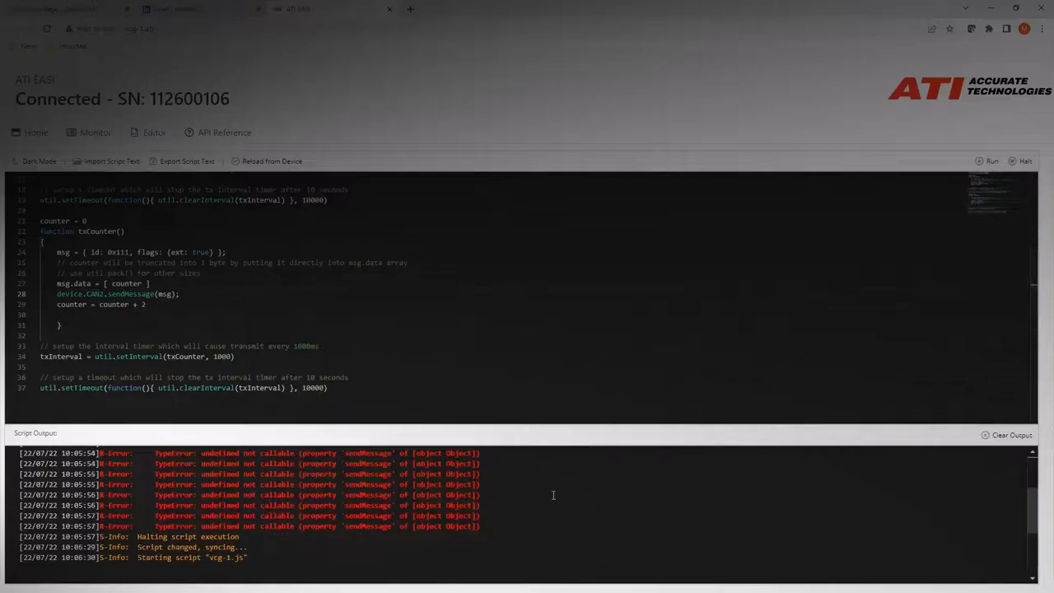
# Browse the API Reference through LIN, UDP and digital input entries to the CAN counter and receive-modify samples
pyautogui.click(197, 10)
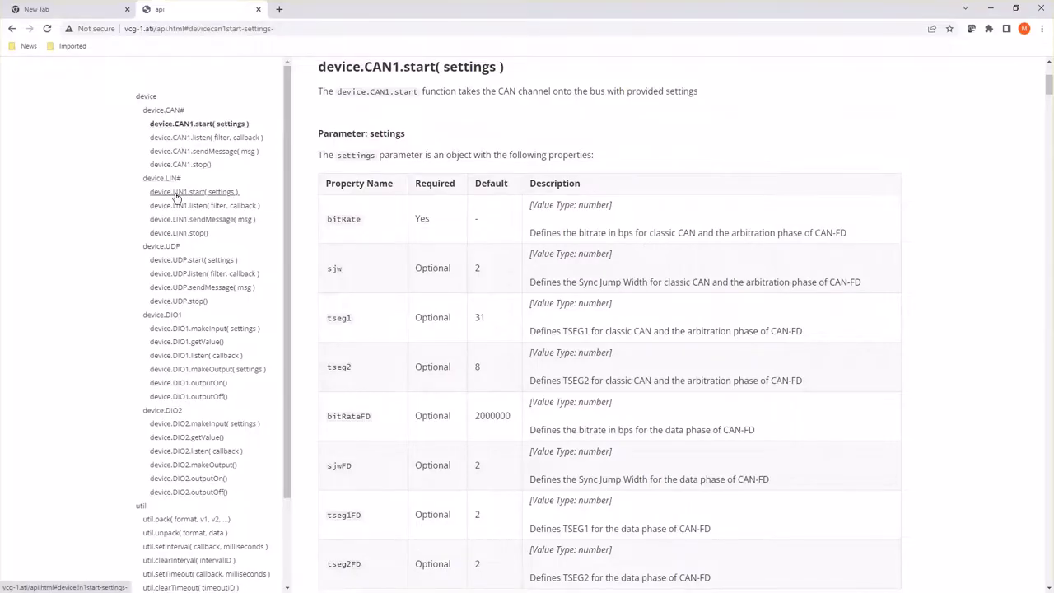
pyautogui.click(194, 191)
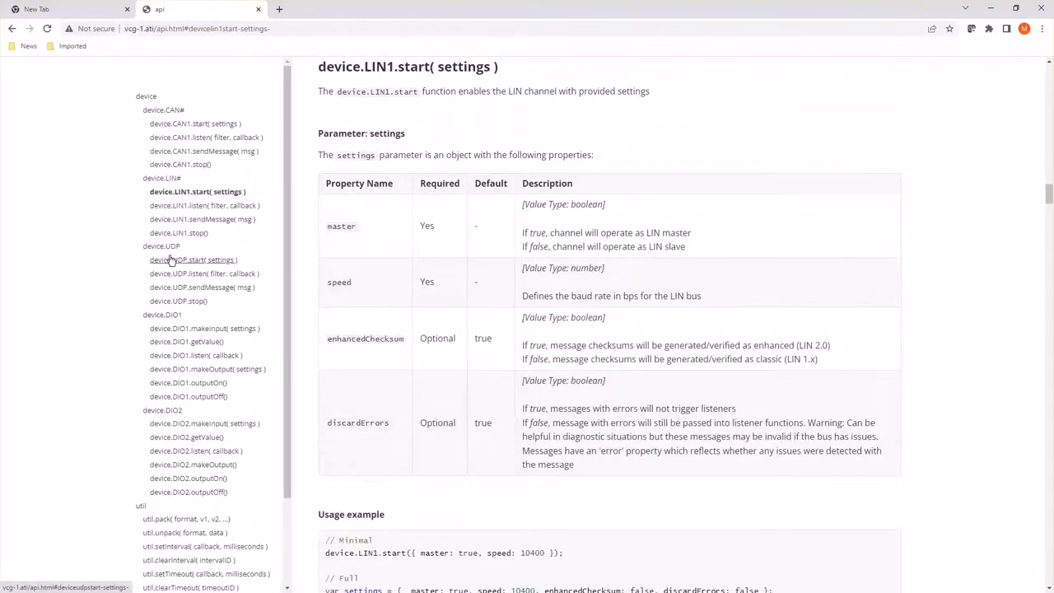
pyautogui.click(198, 260)
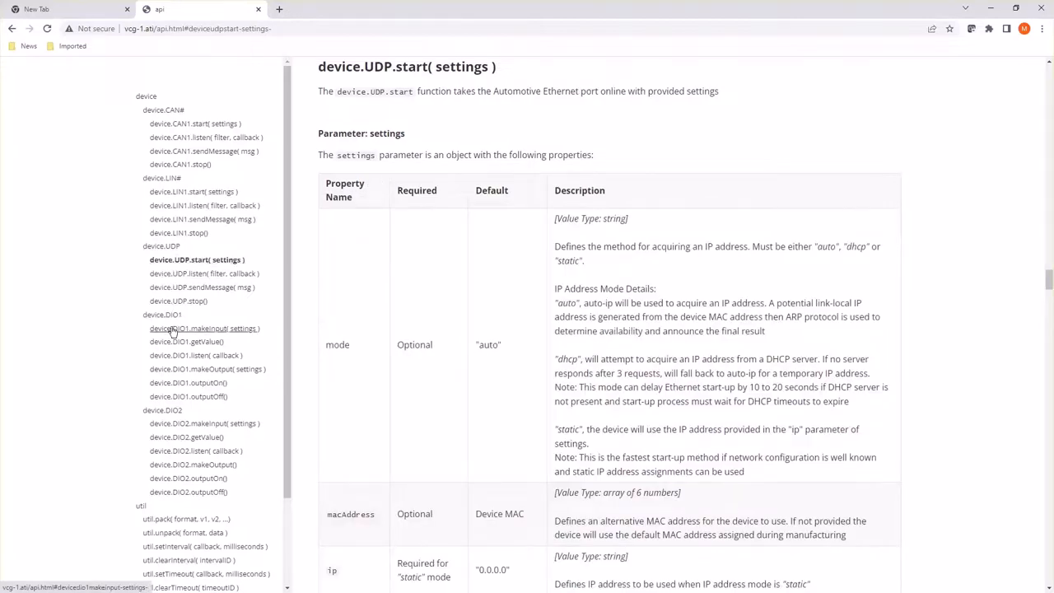
pyautogui.click(204, 328)
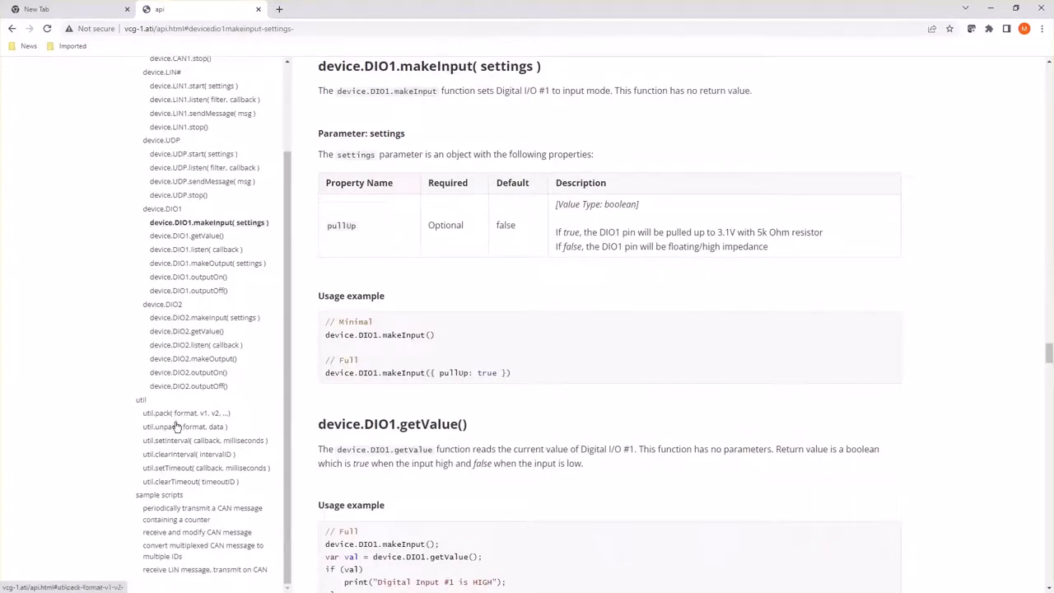
pyautogui.click(202, 513)
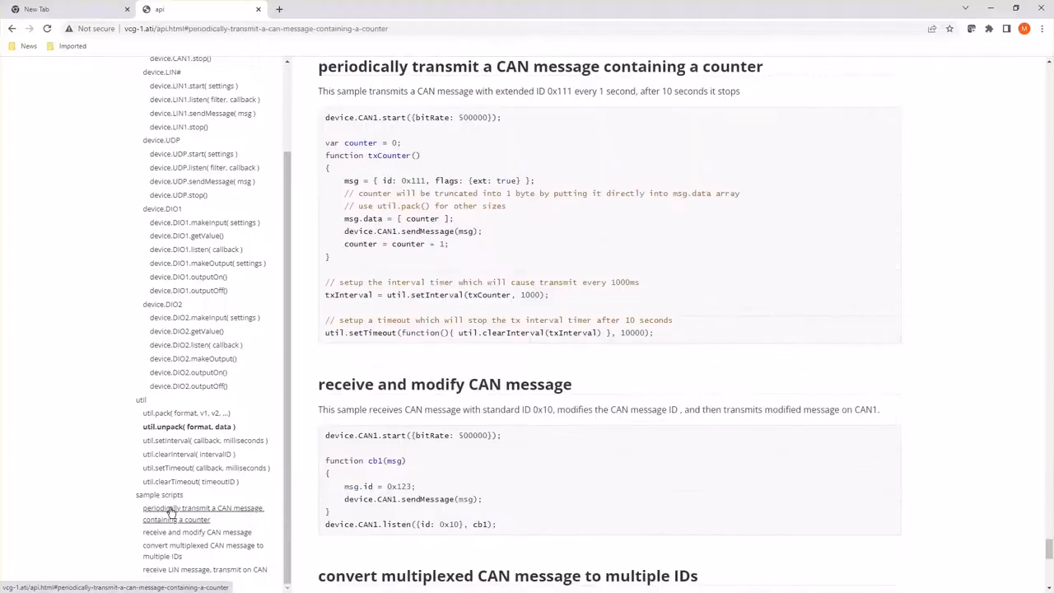
pyautogui.moveTo(173, 534)
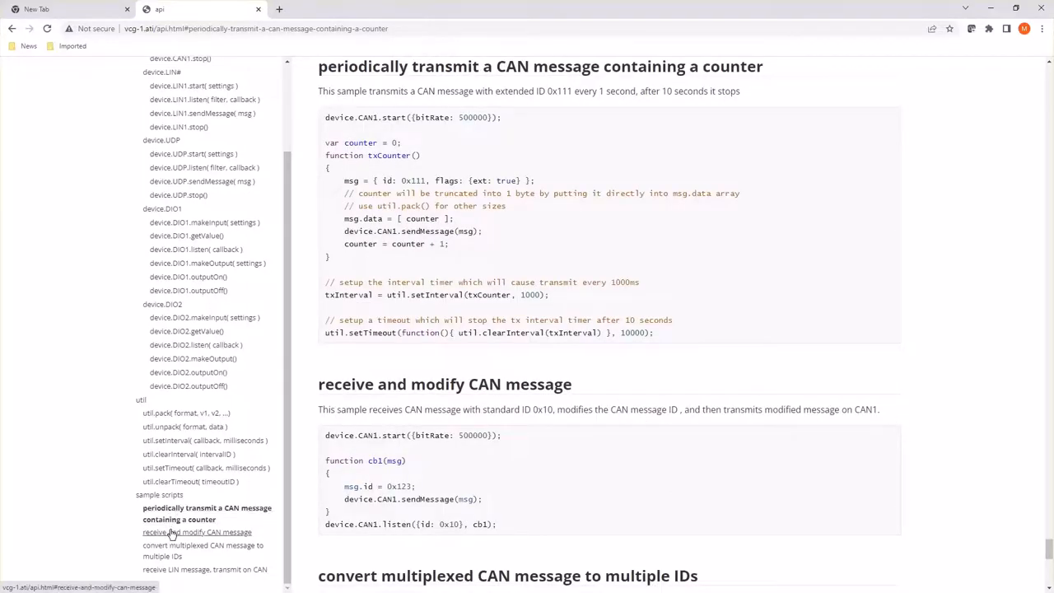
pyautogui.click(197, 532)
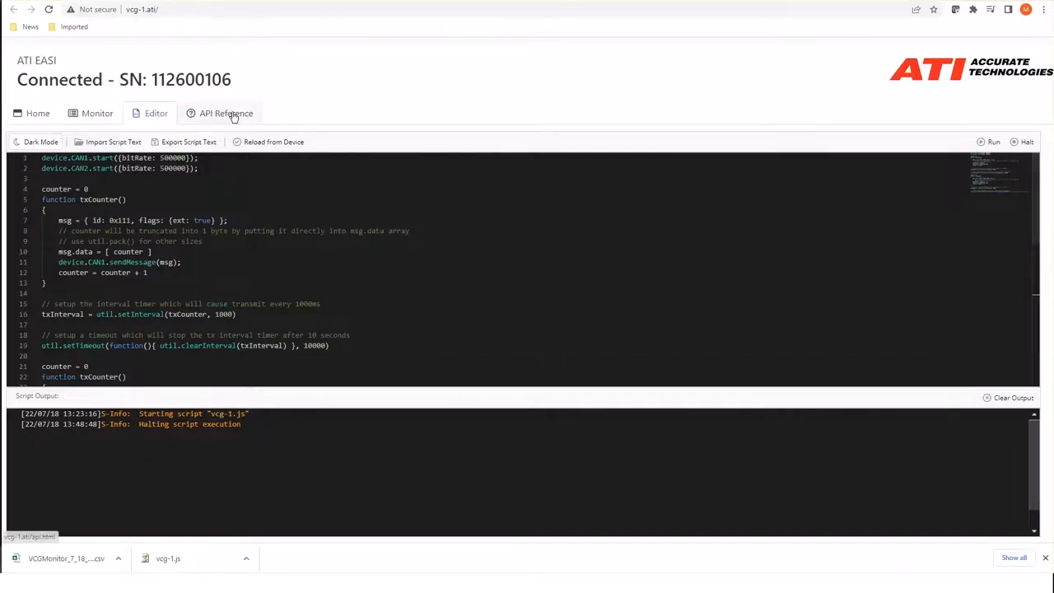
# Reopen the API Reference, reach the multiplexed CAN sample code, and return to the script editor
pyautogui.click(225, 112)
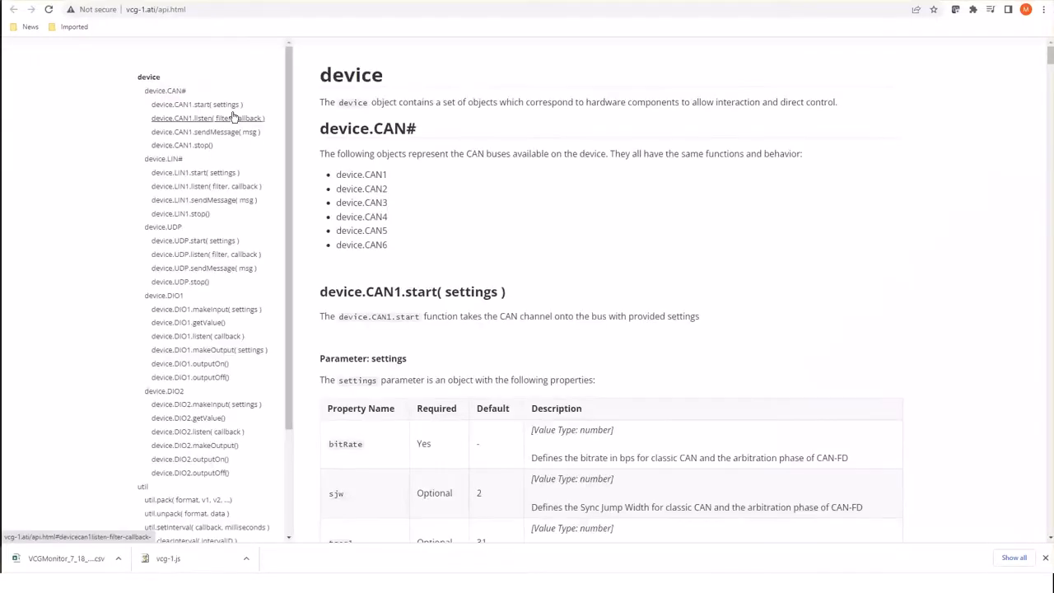
pyautogui.click(206, 186)
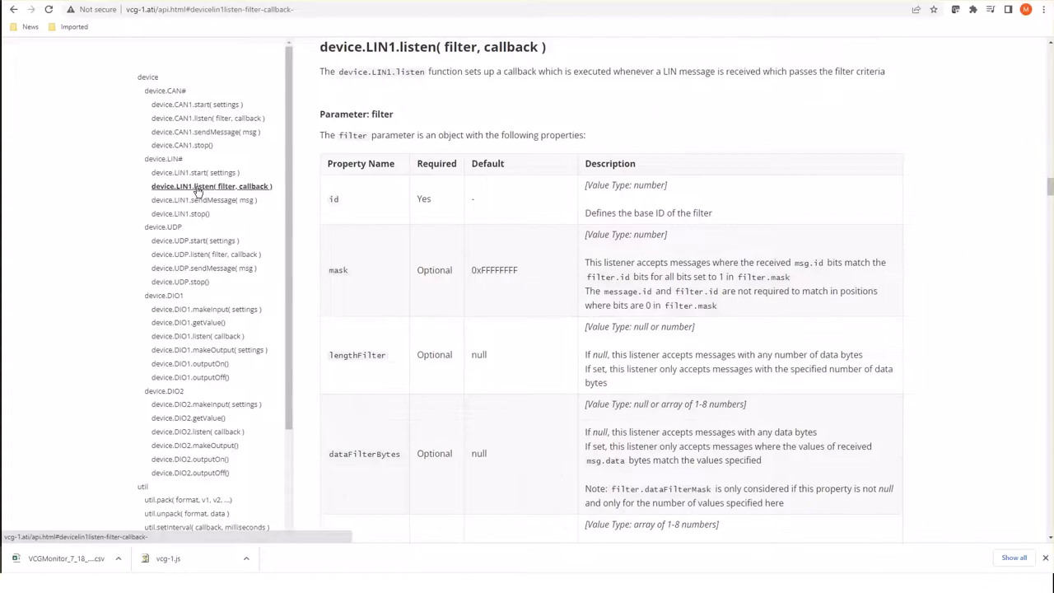
pyautogui.click(207, 200)
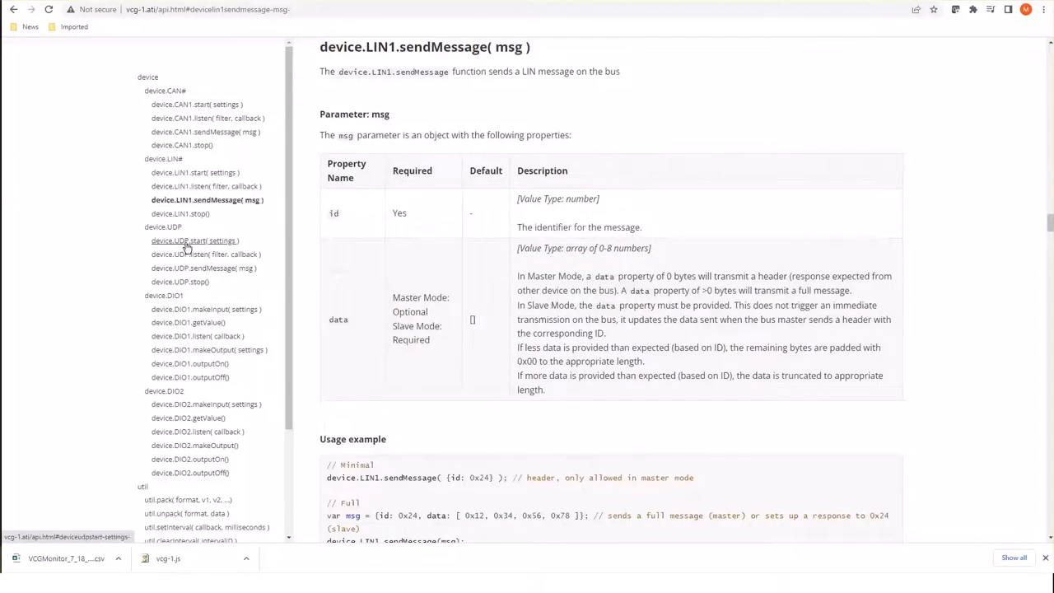
pyautogui.click(195, 241)
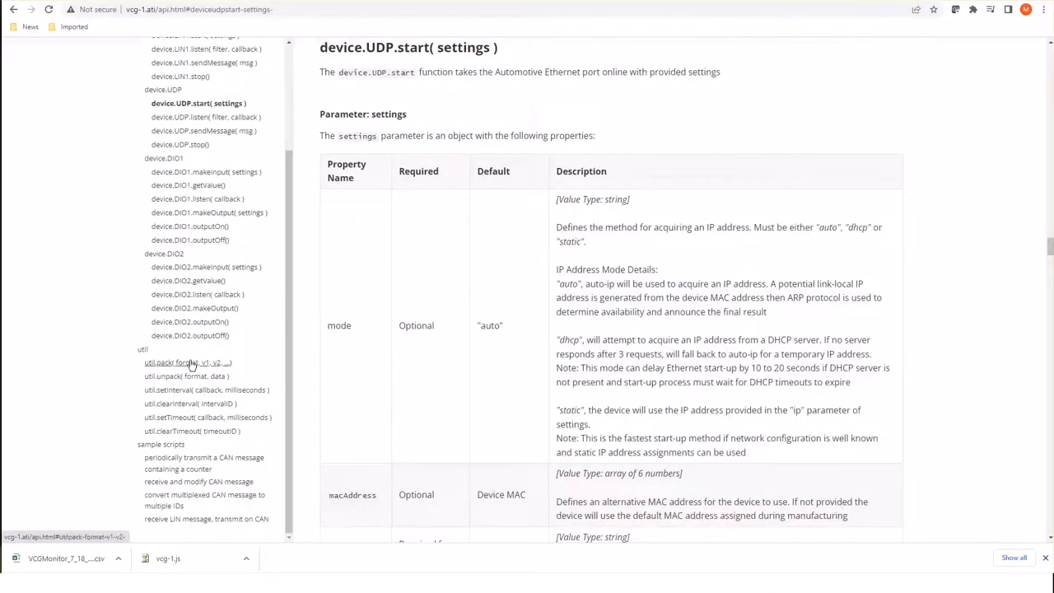
pyautogui.click(161, 444)
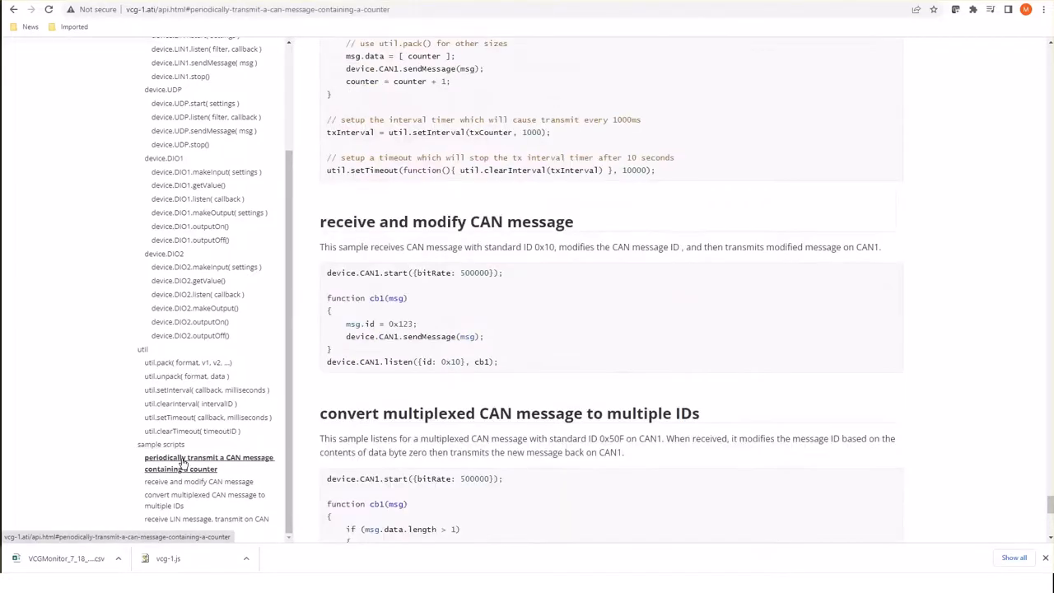
pyautogui.scroll(-3)
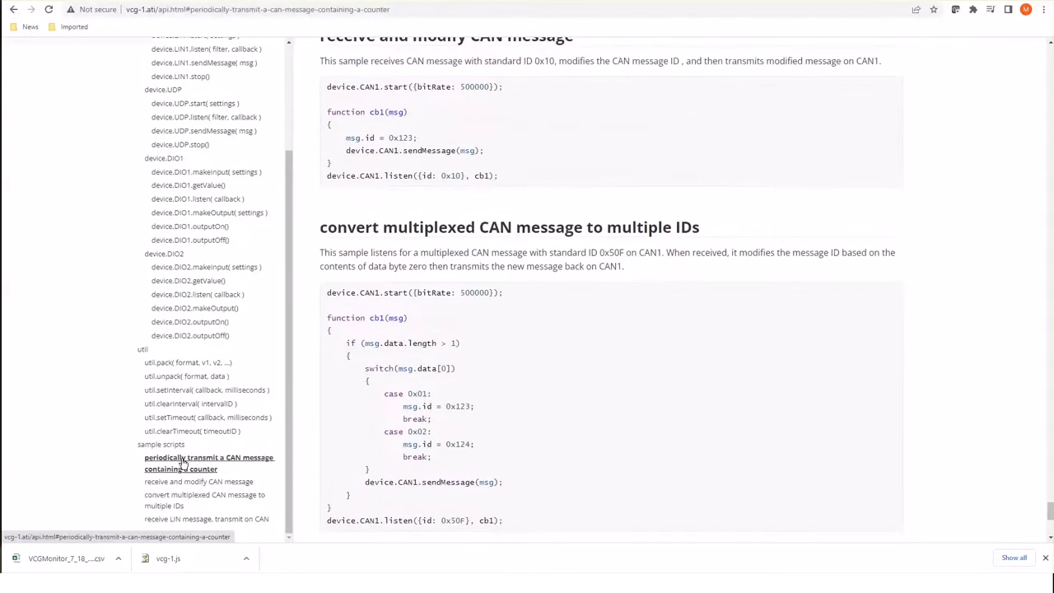
pyautogui.scroll(-3)
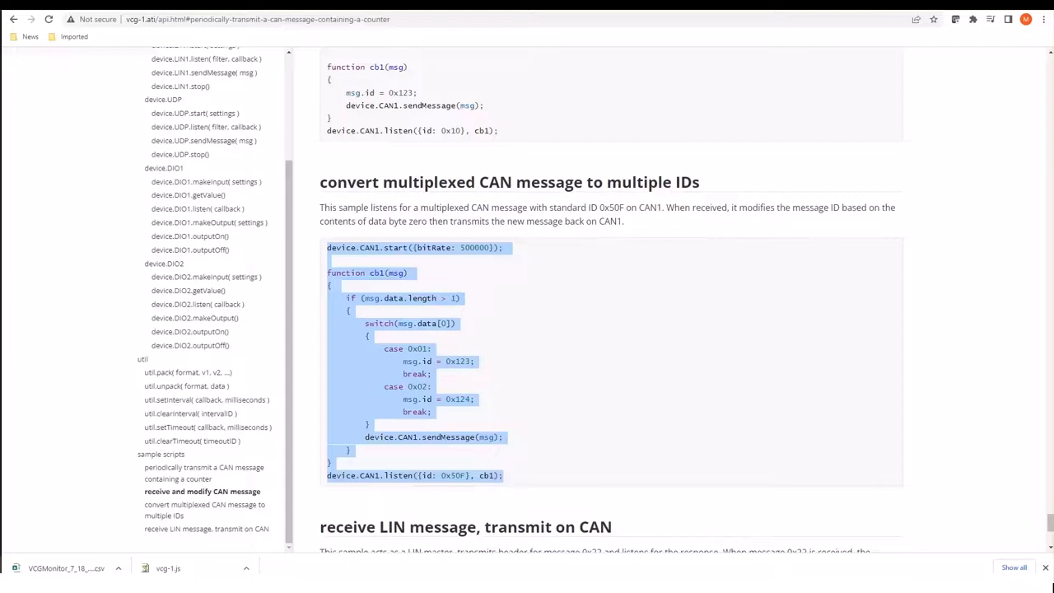
pyautogui.click(148, 122)
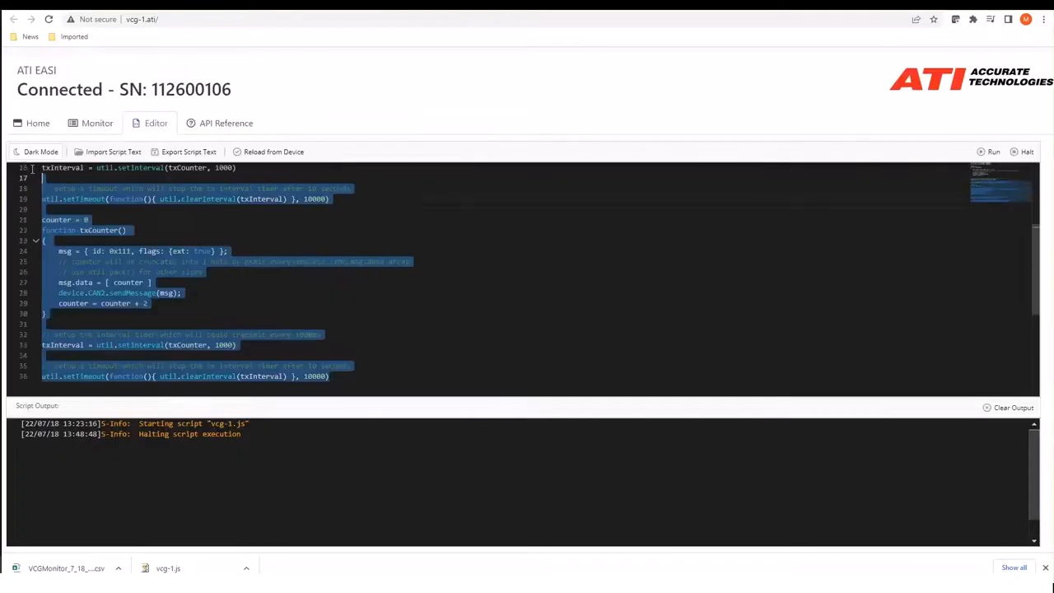